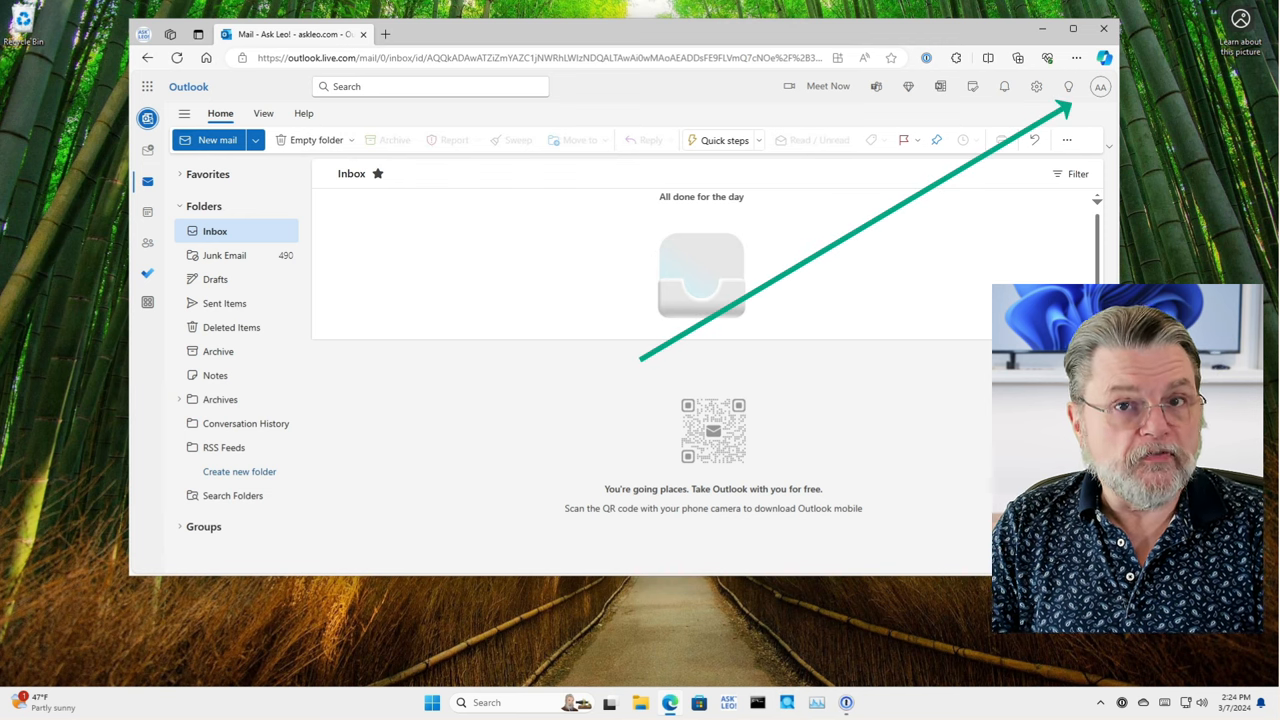
mouse_move(1100, 86)
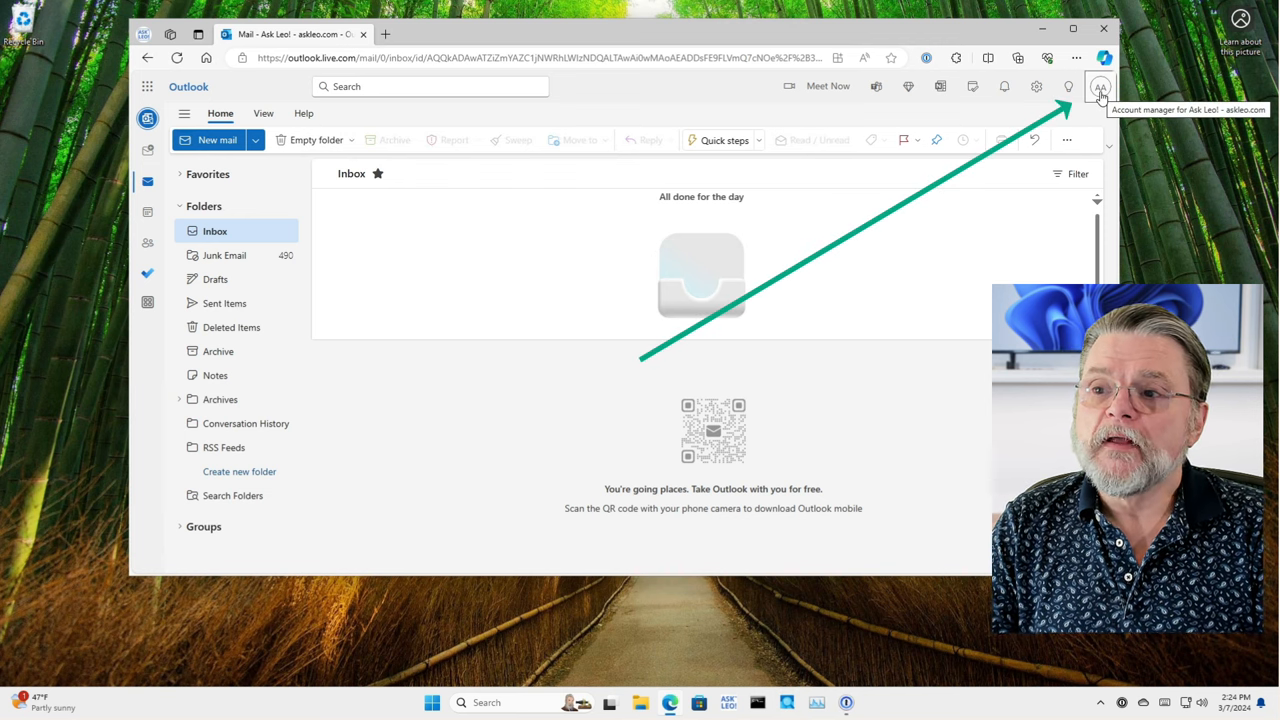
Step: Open My Microsoft account from the Outlook.com account avatar menu
click(1100, 87)
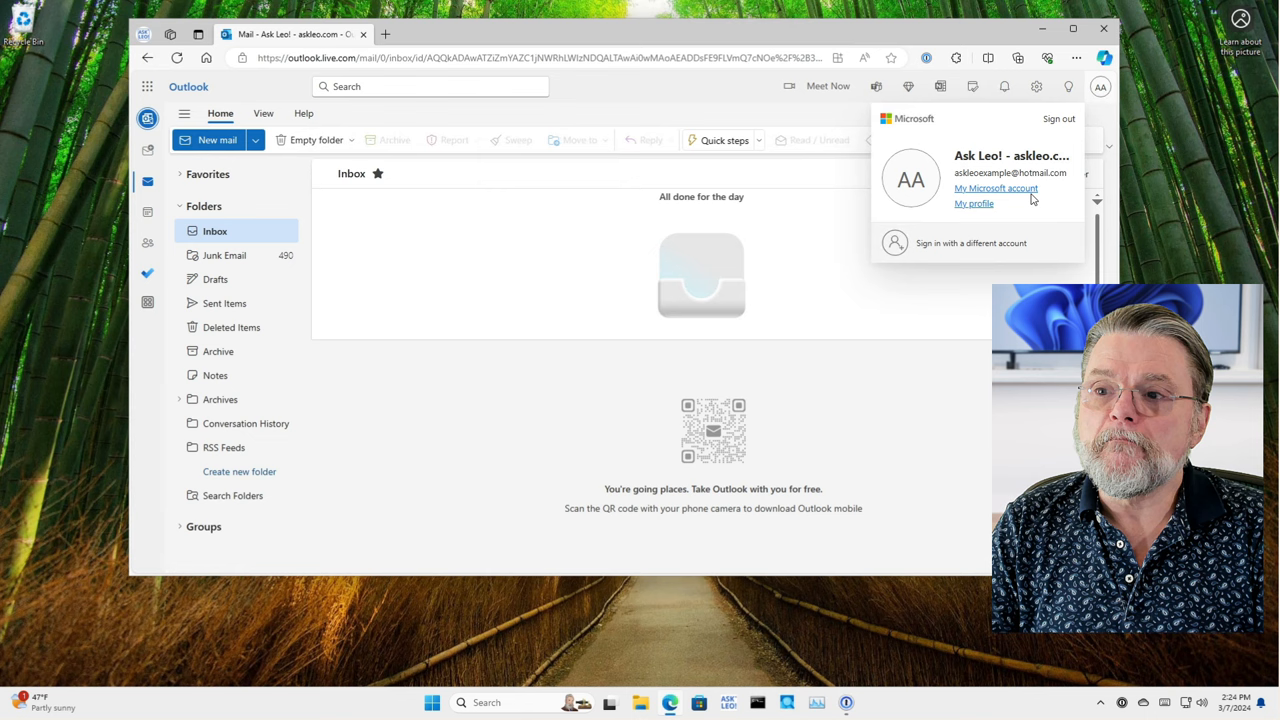
click(996, 188)
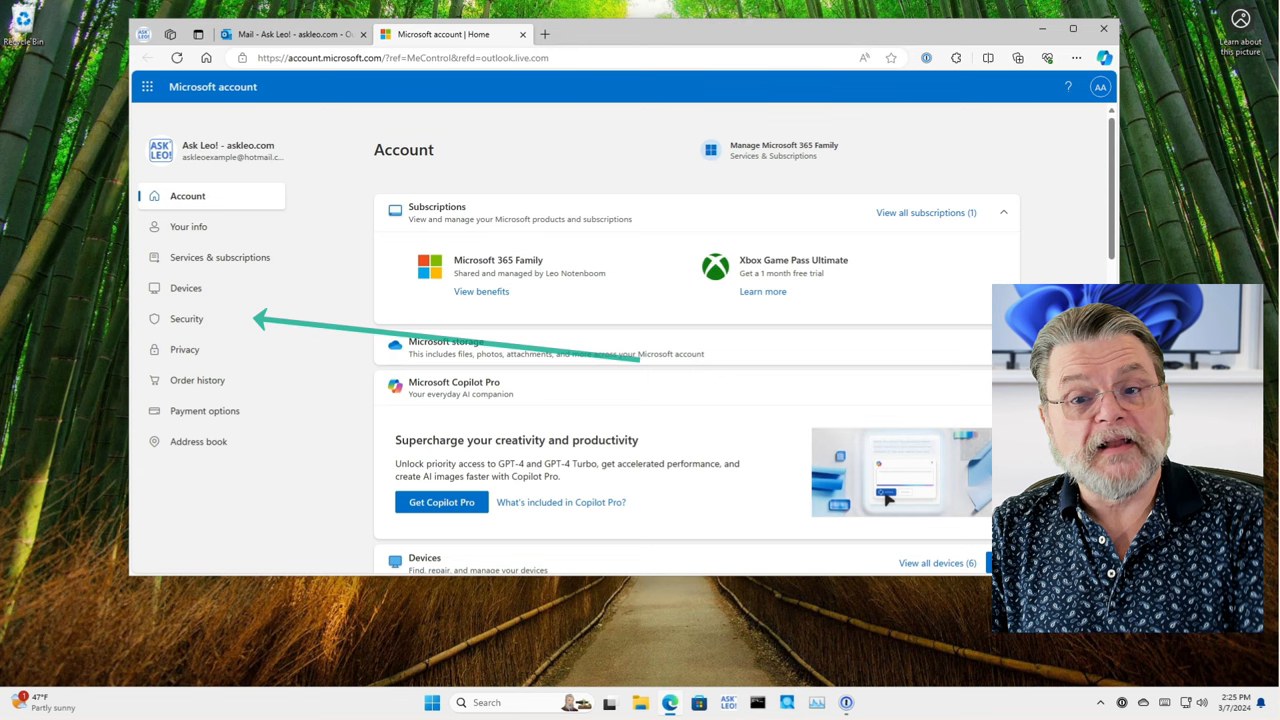
mouse_move(186, 318)
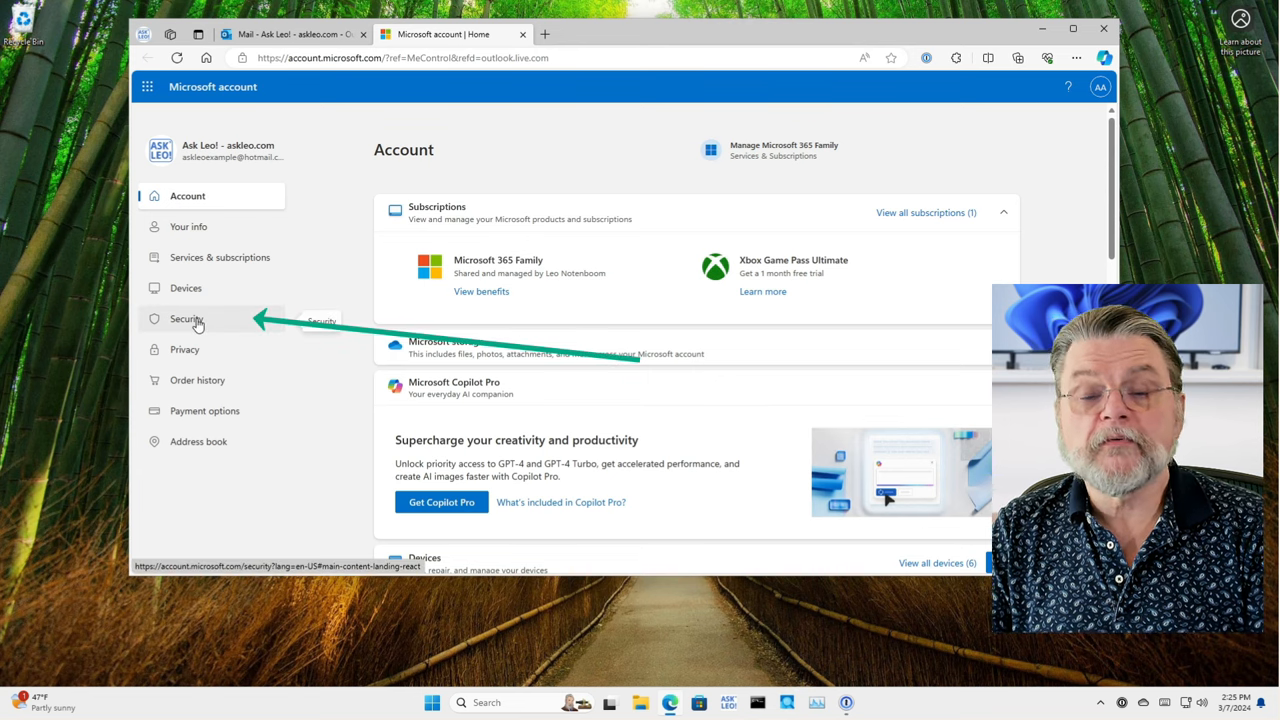
Step: Go to Security and approve the phone sign-in notification to verify identity
click(187, 318)
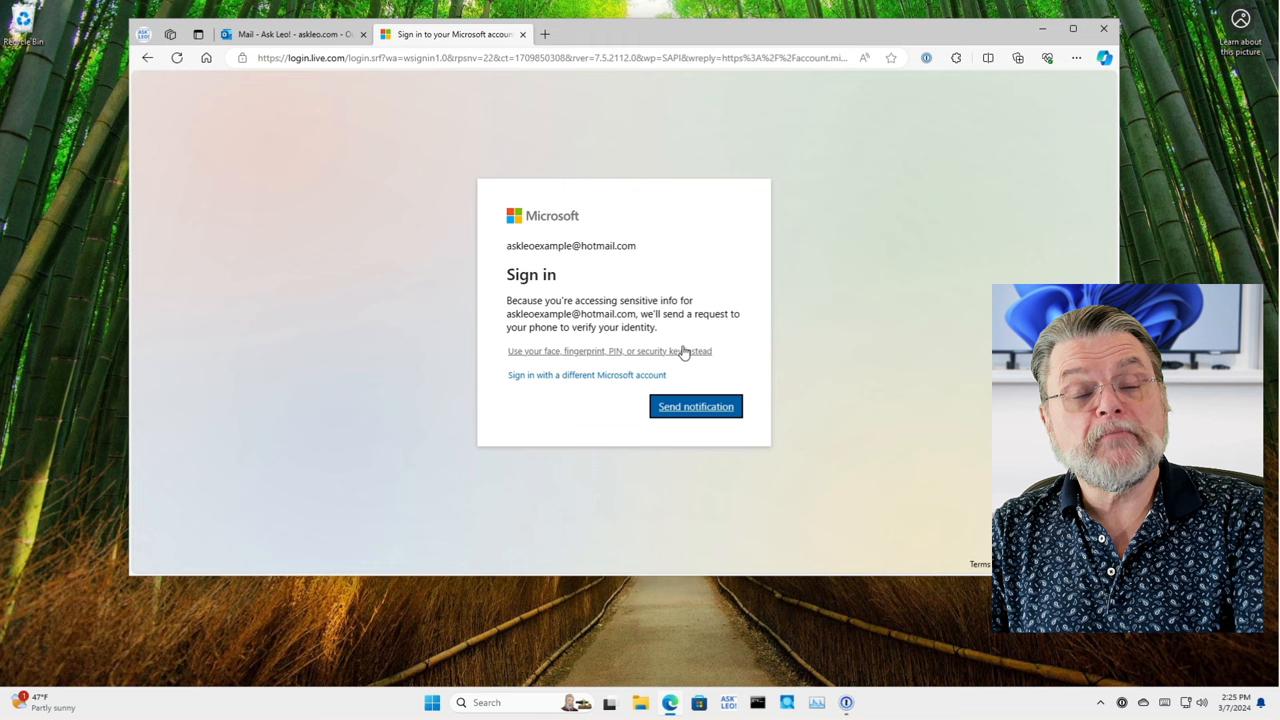
mouse_move(710, 349)
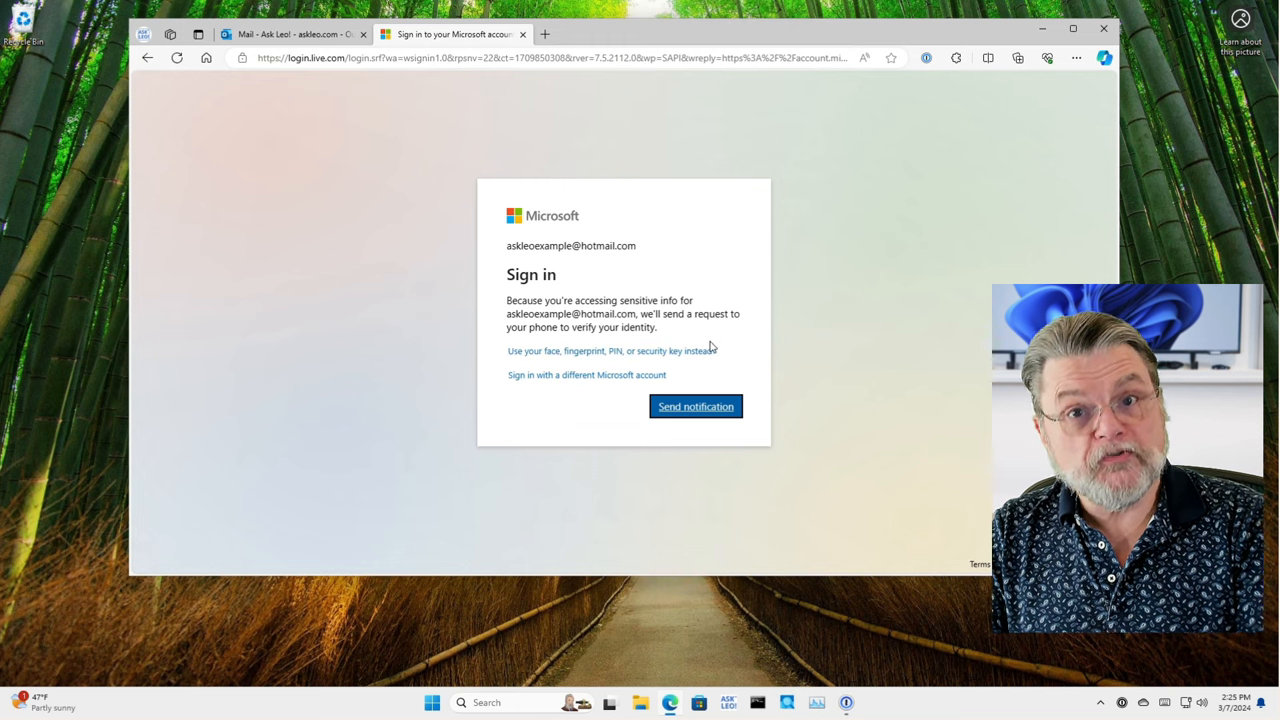
mouse_move(695, 406)
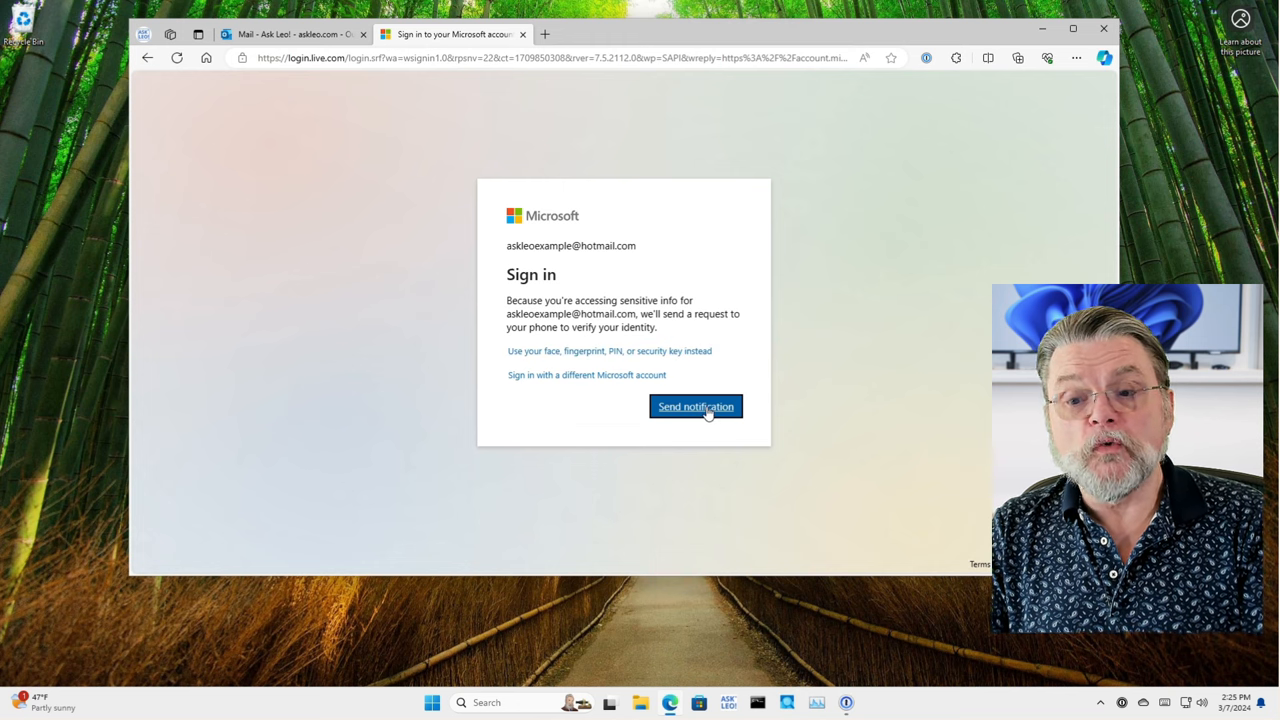
click(695, 406)
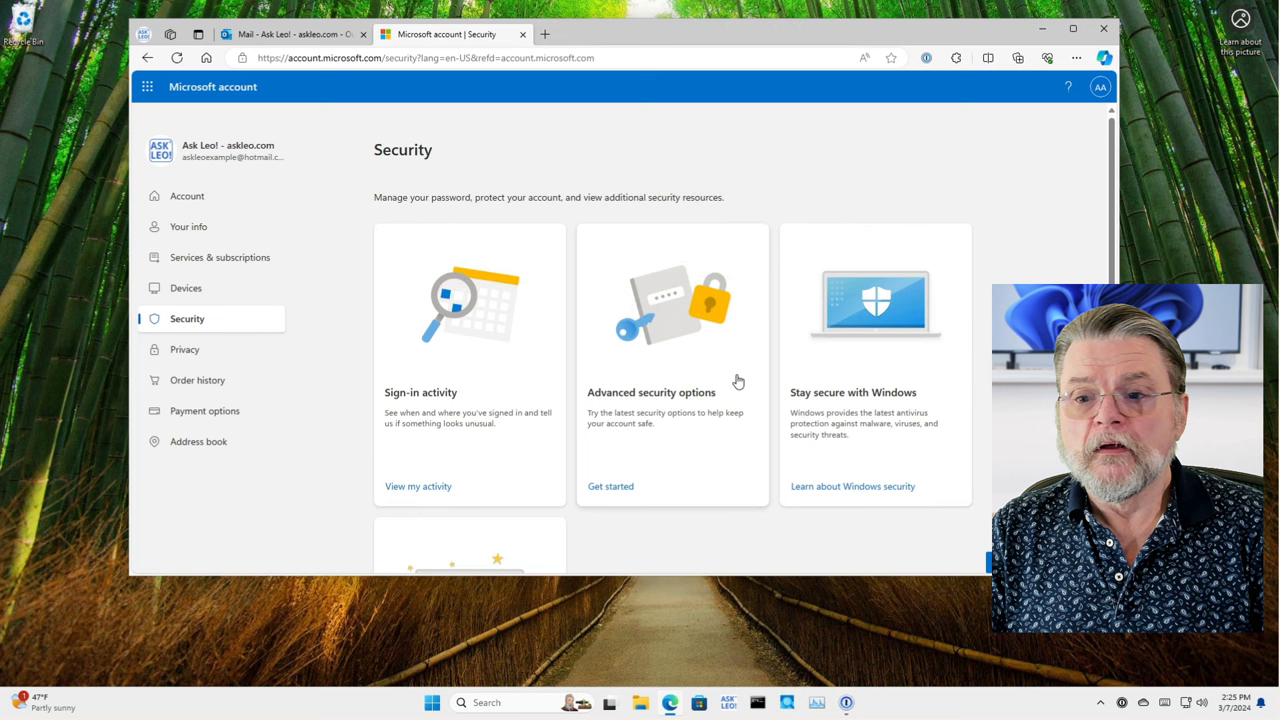
mouse_move(660, 361)
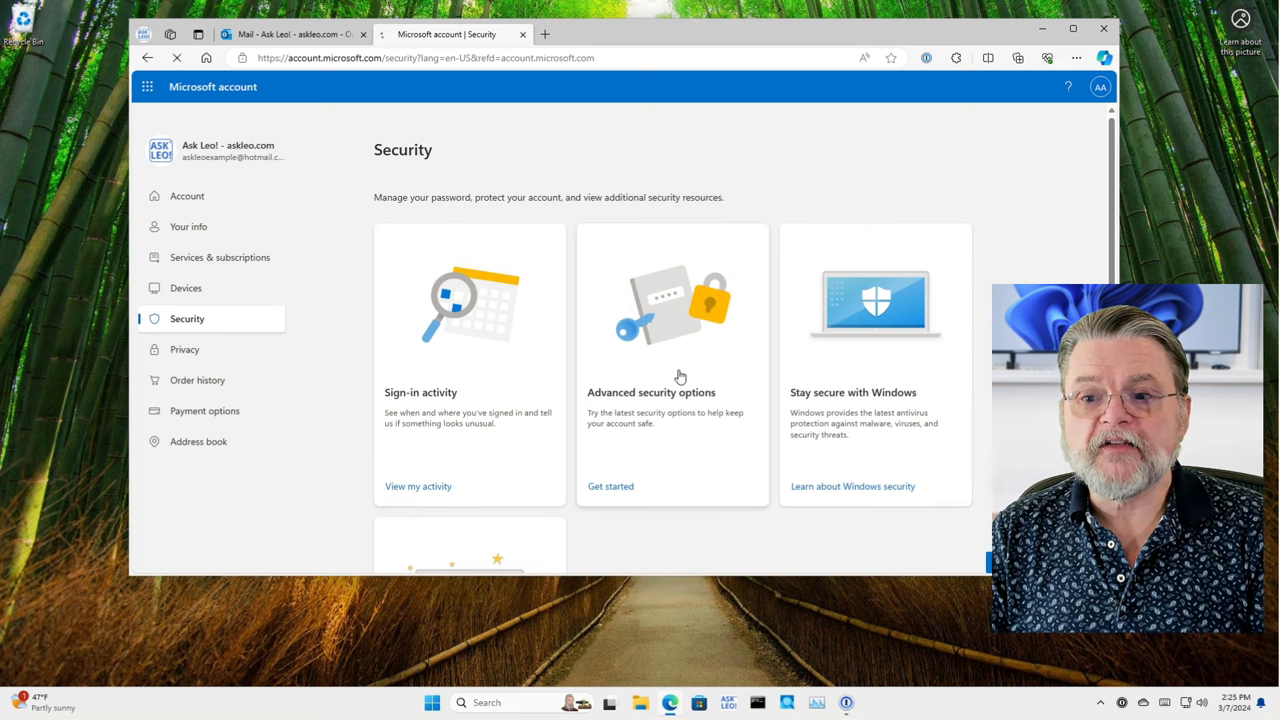
Step: Open the Advanced security options card on the Security page
click(610, 486)
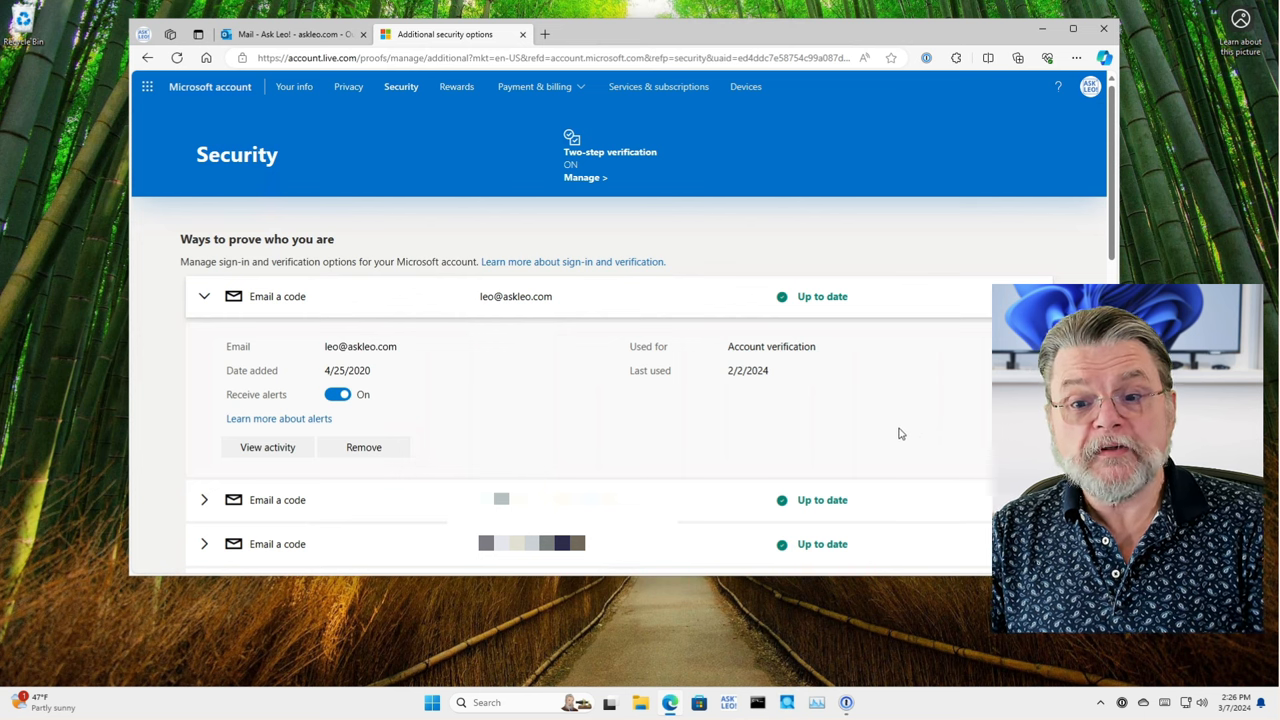
mouse_move(895, 431)
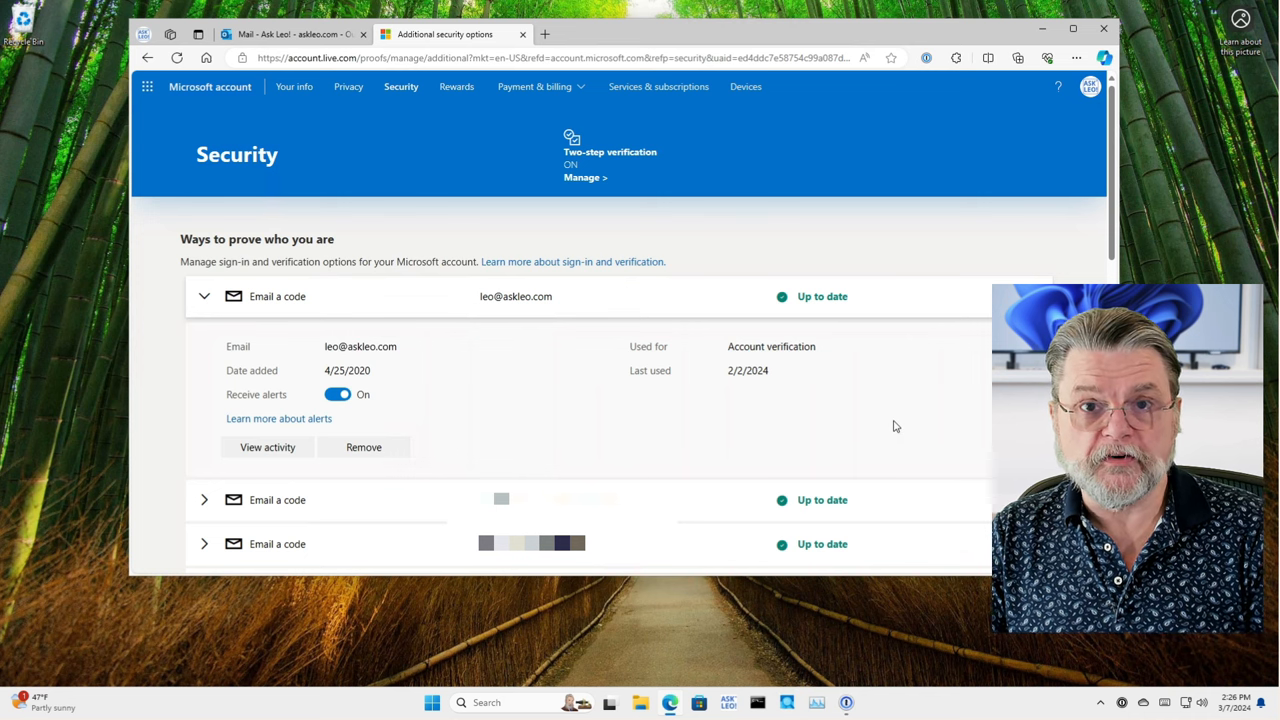
mouse_move(573, 311)
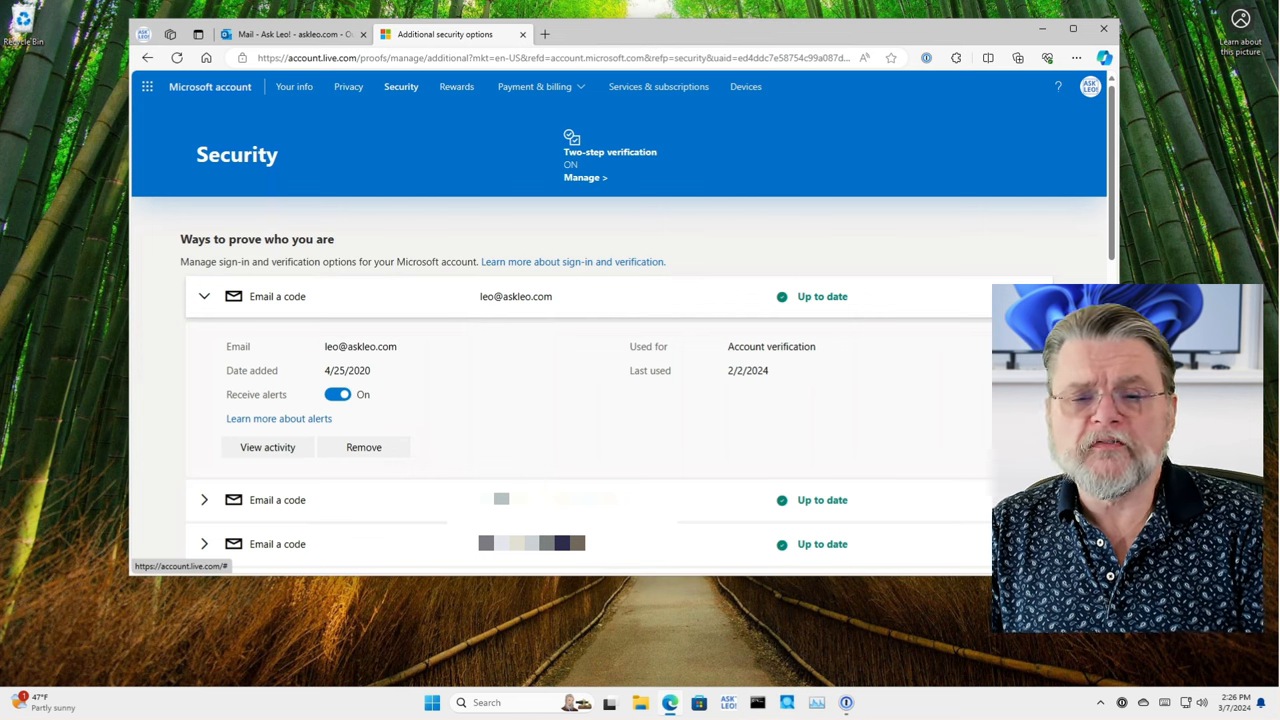
Step: Add a new way to sign in or verify, choosing 'Email a code'
click(204, 296)
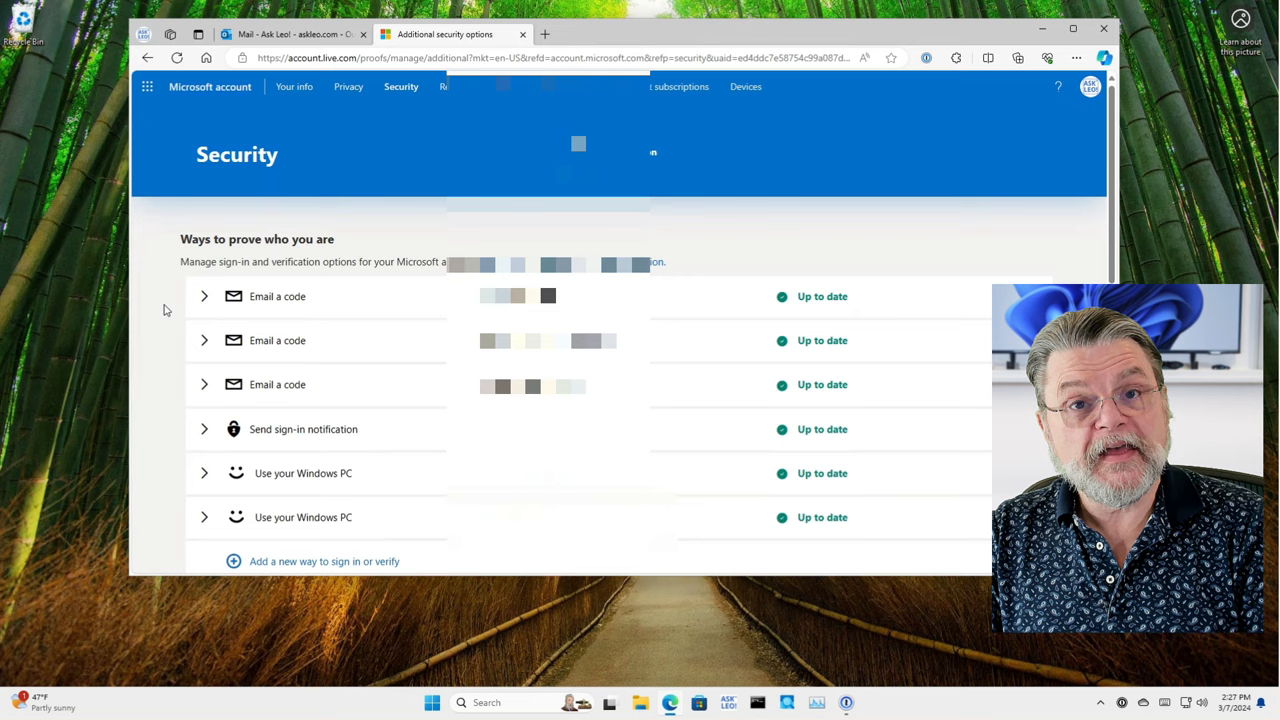
scroll(down, 3)
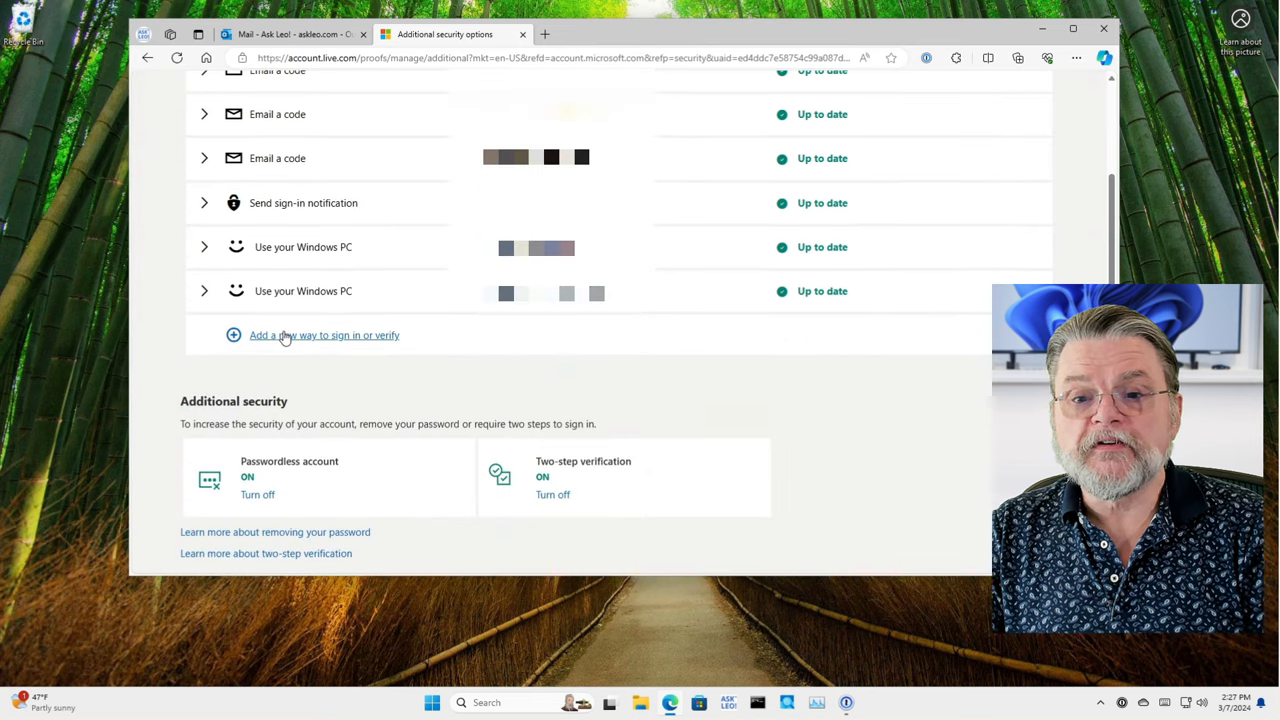
mouse_move(324, 335)
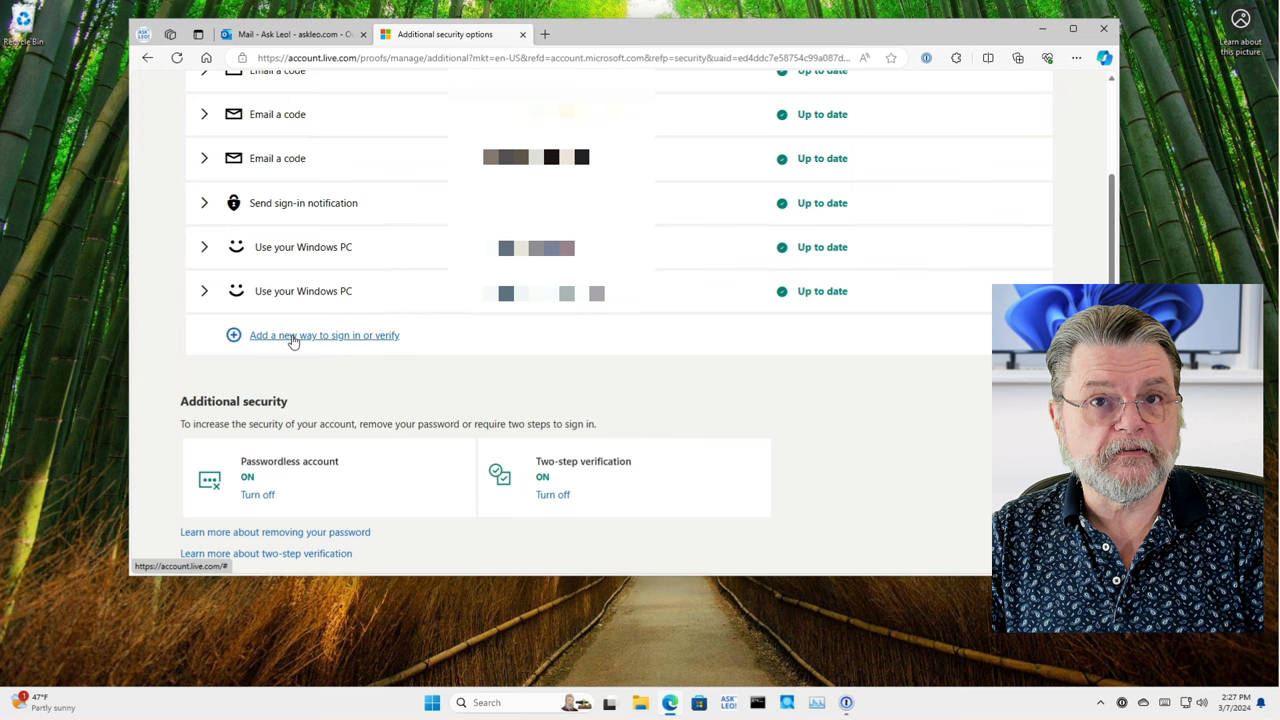
click(324, 335)
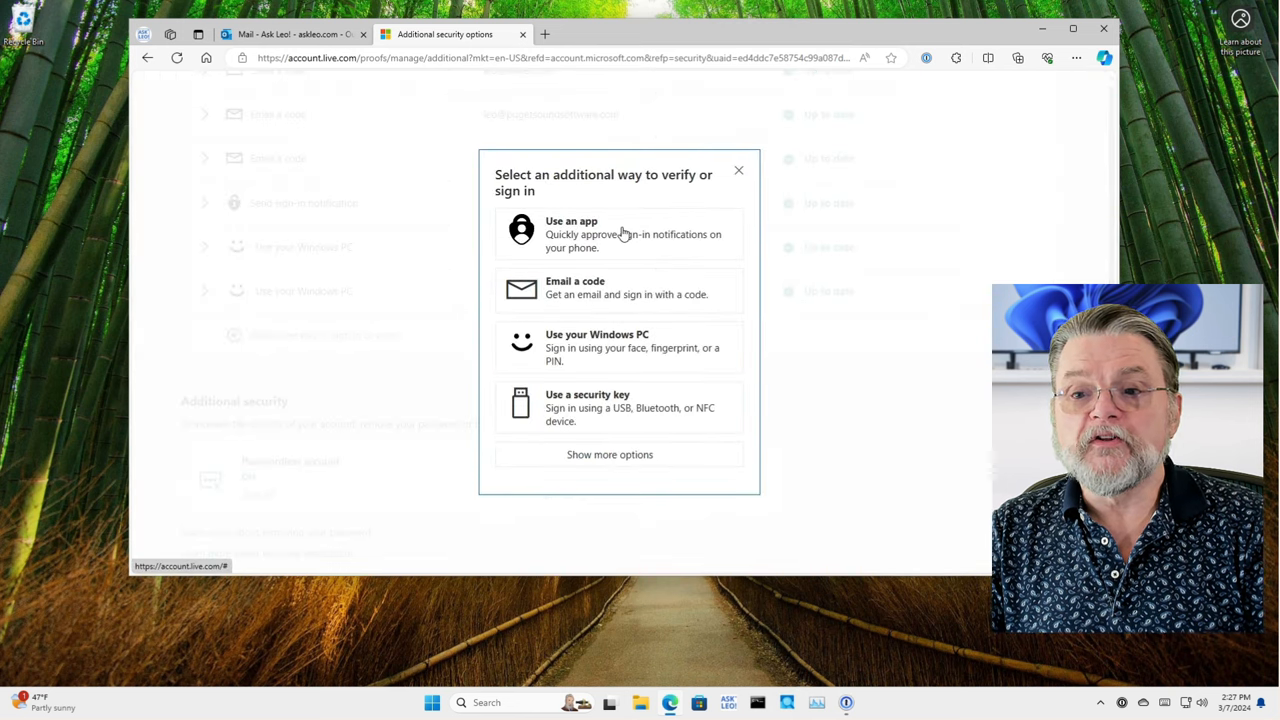
mouse_move(670, 348)
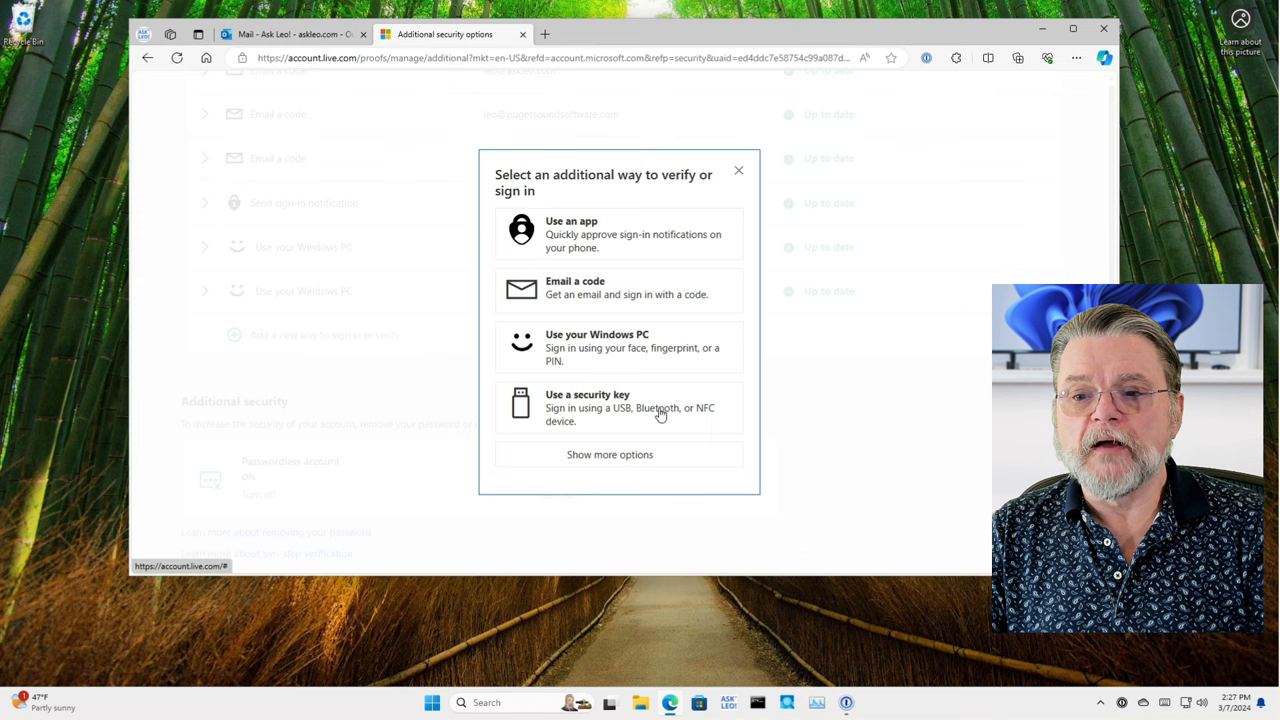
mouse_move(660, 295)
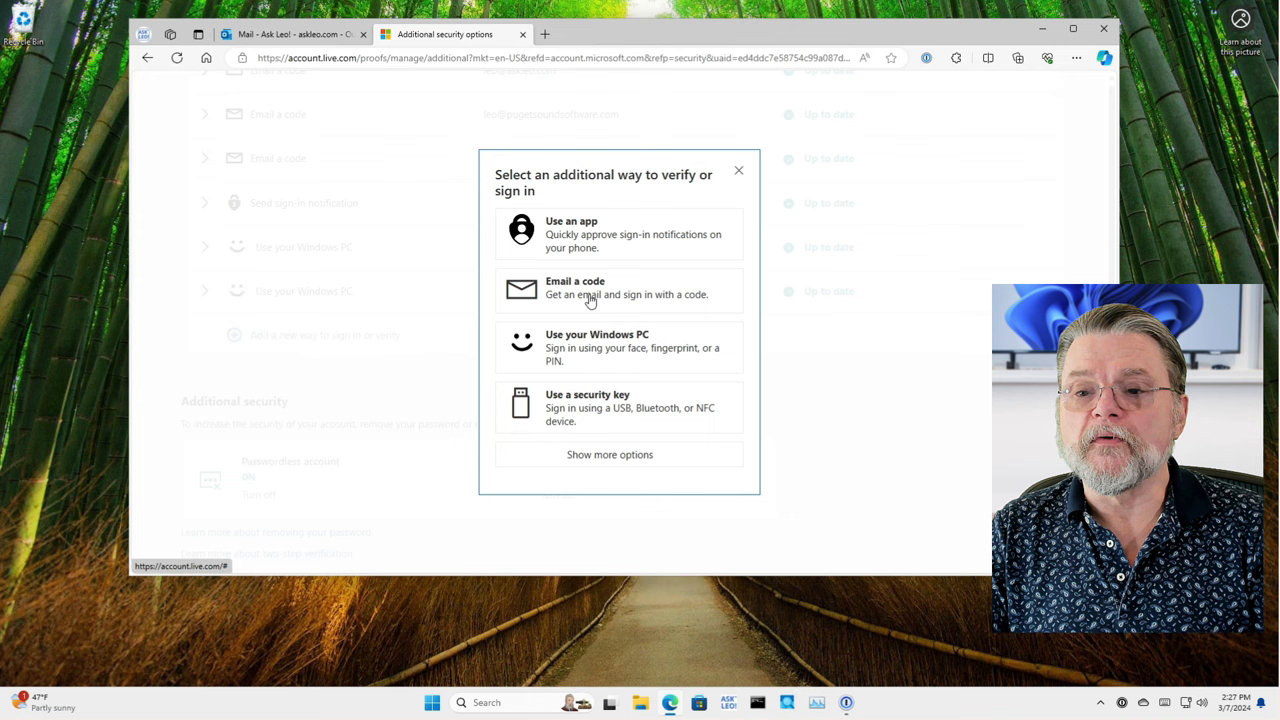
click(575, 288)
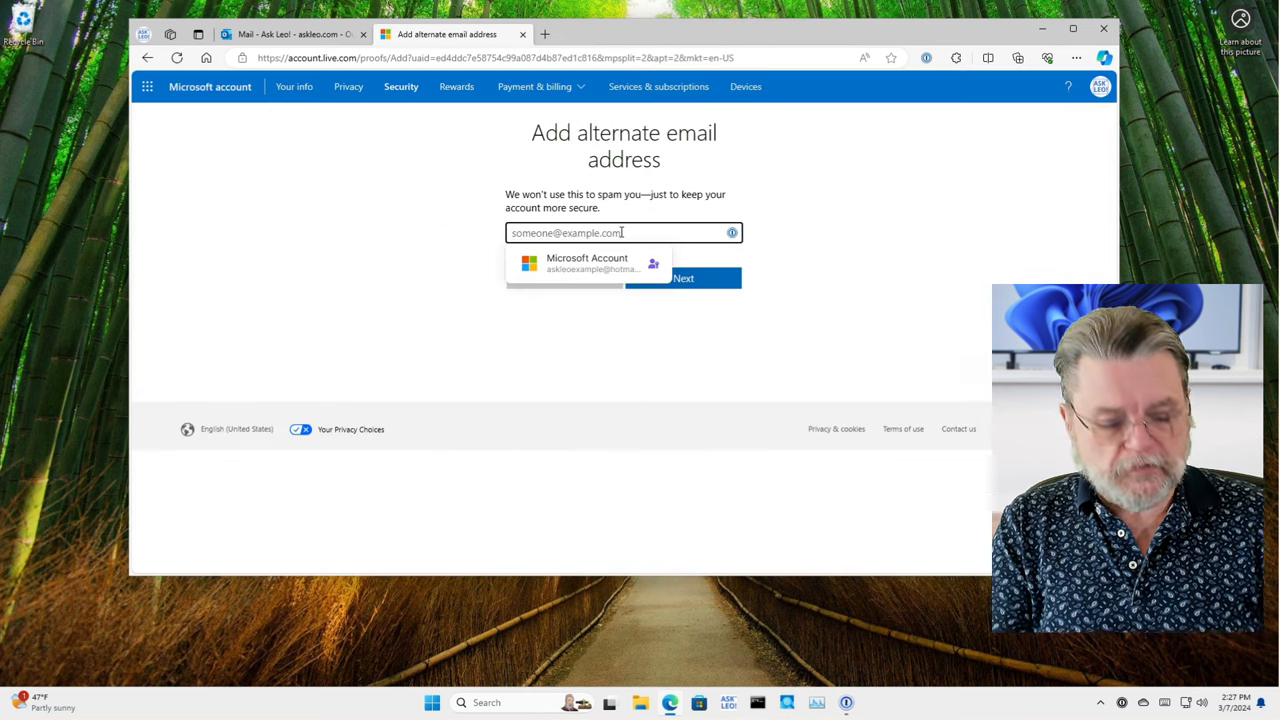
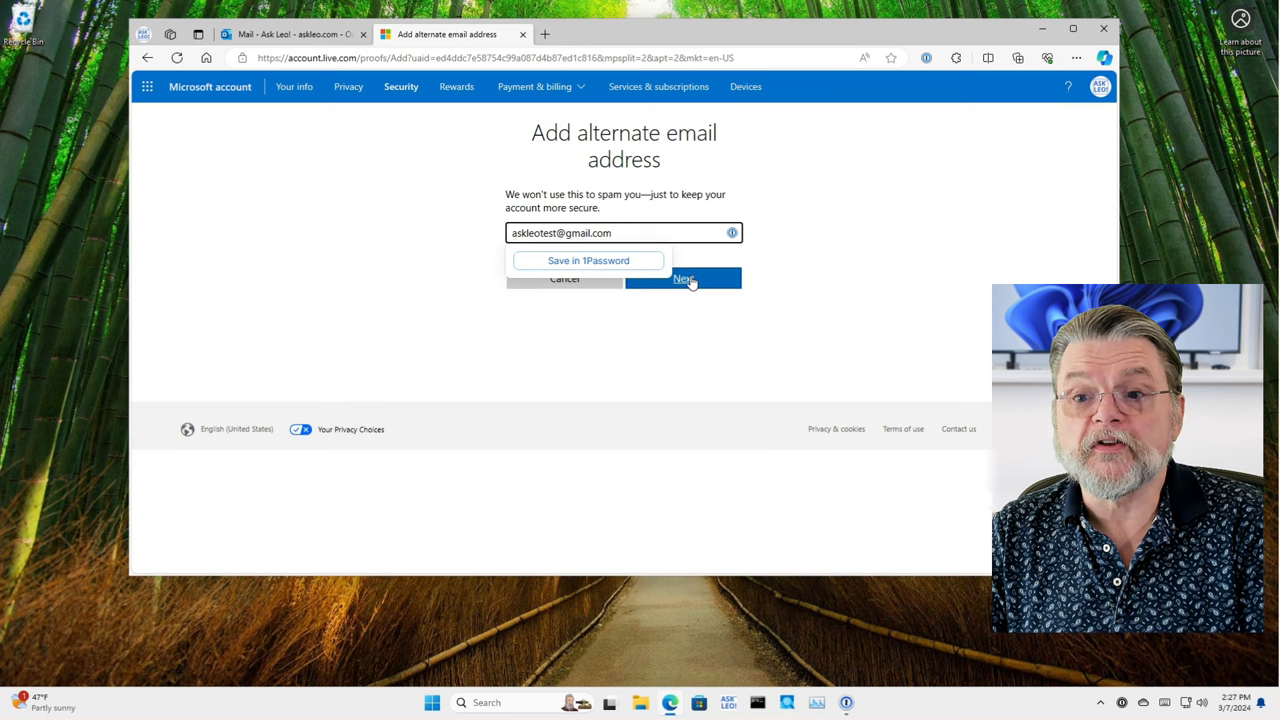
click(683, 278)
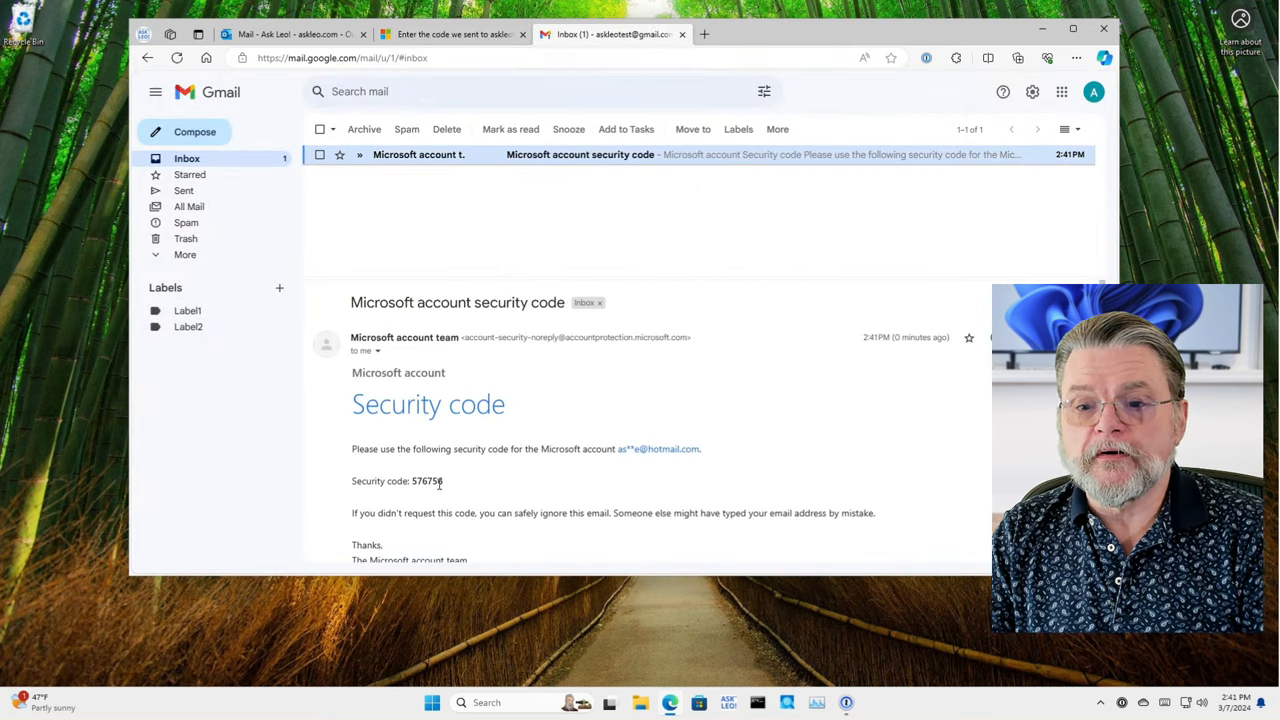
Step: Select the Microsoft account security code in the Gmail message
double_click(427, 481)
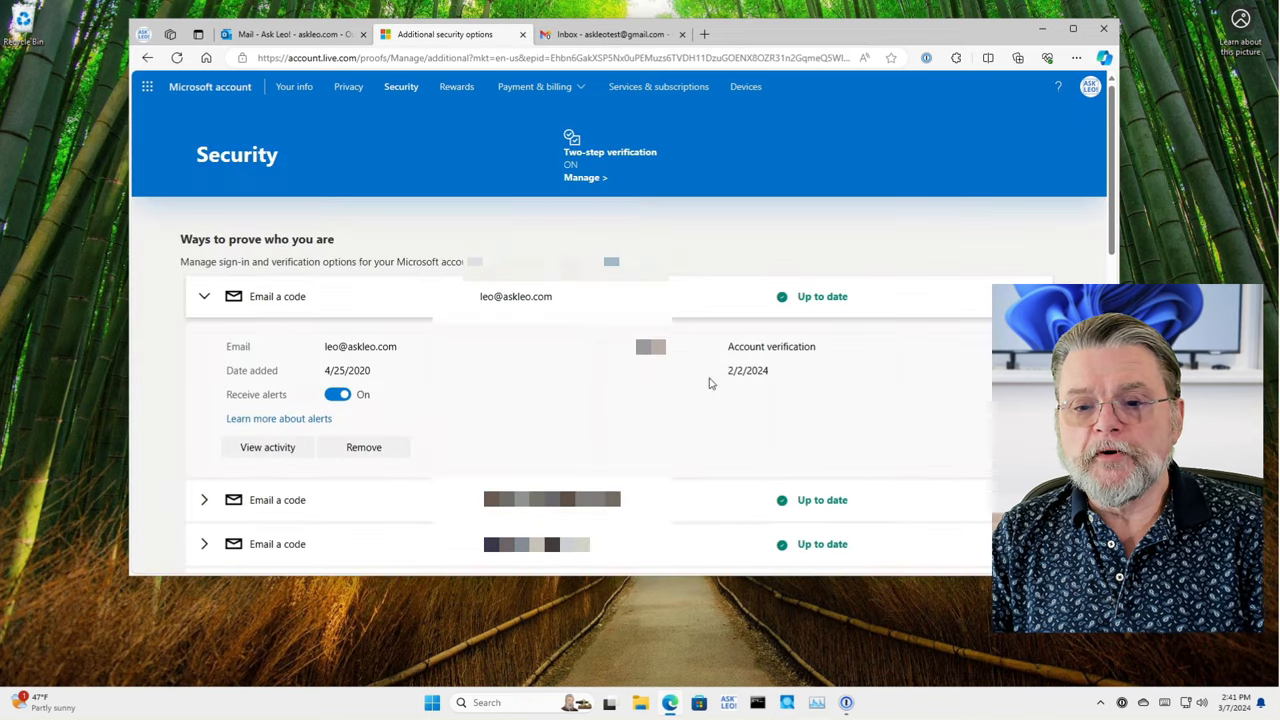
scroll(down, 3)
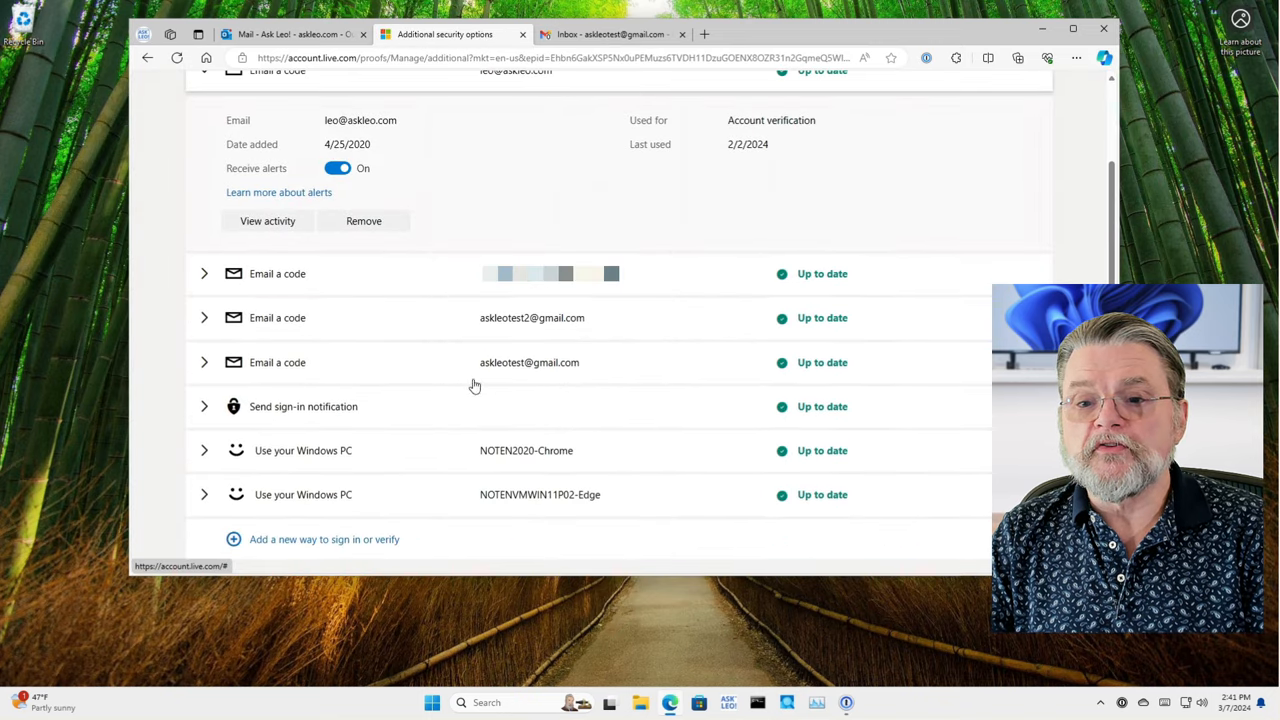
mouse_move(749, 375)
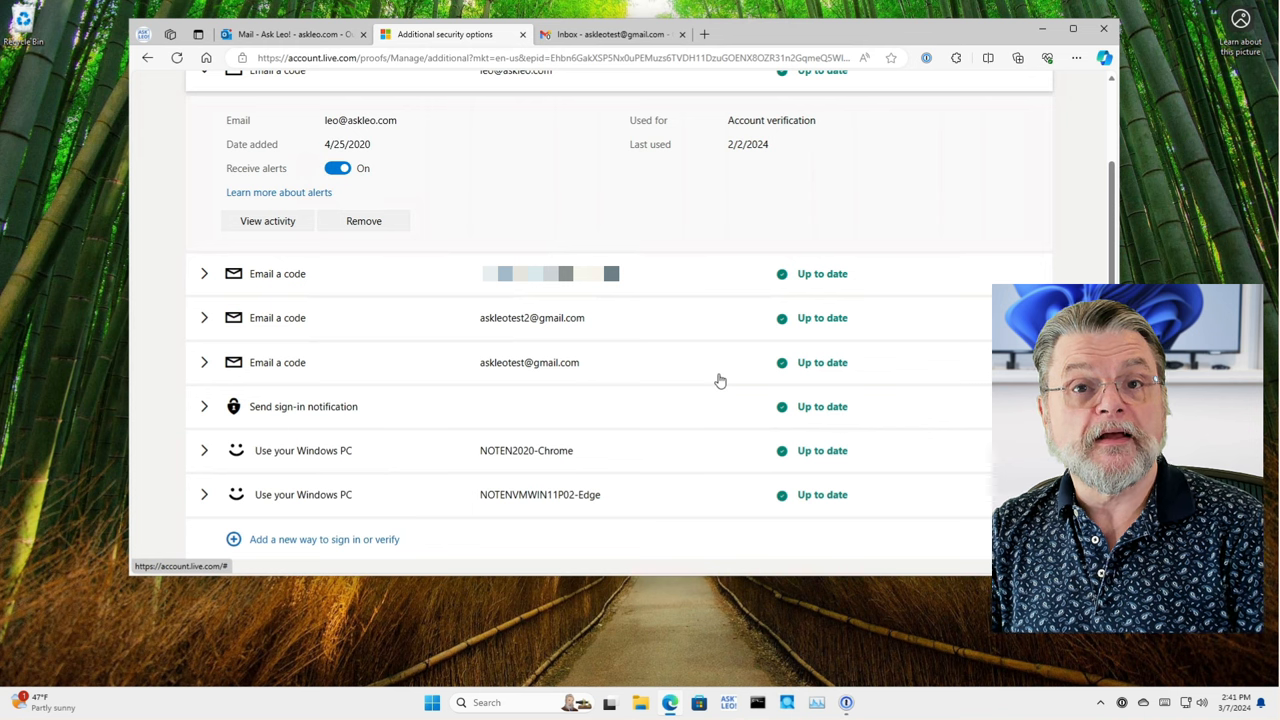
mouse_move(707, 371)
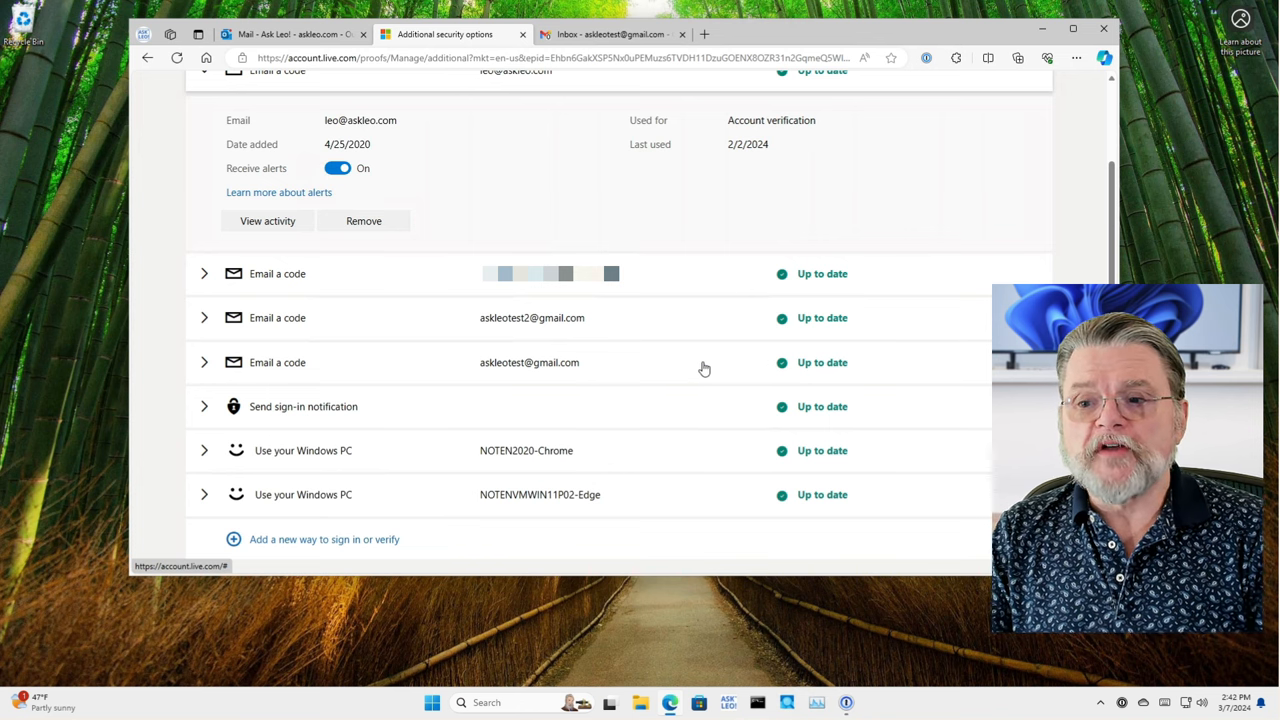
mouse_move(686, 328)
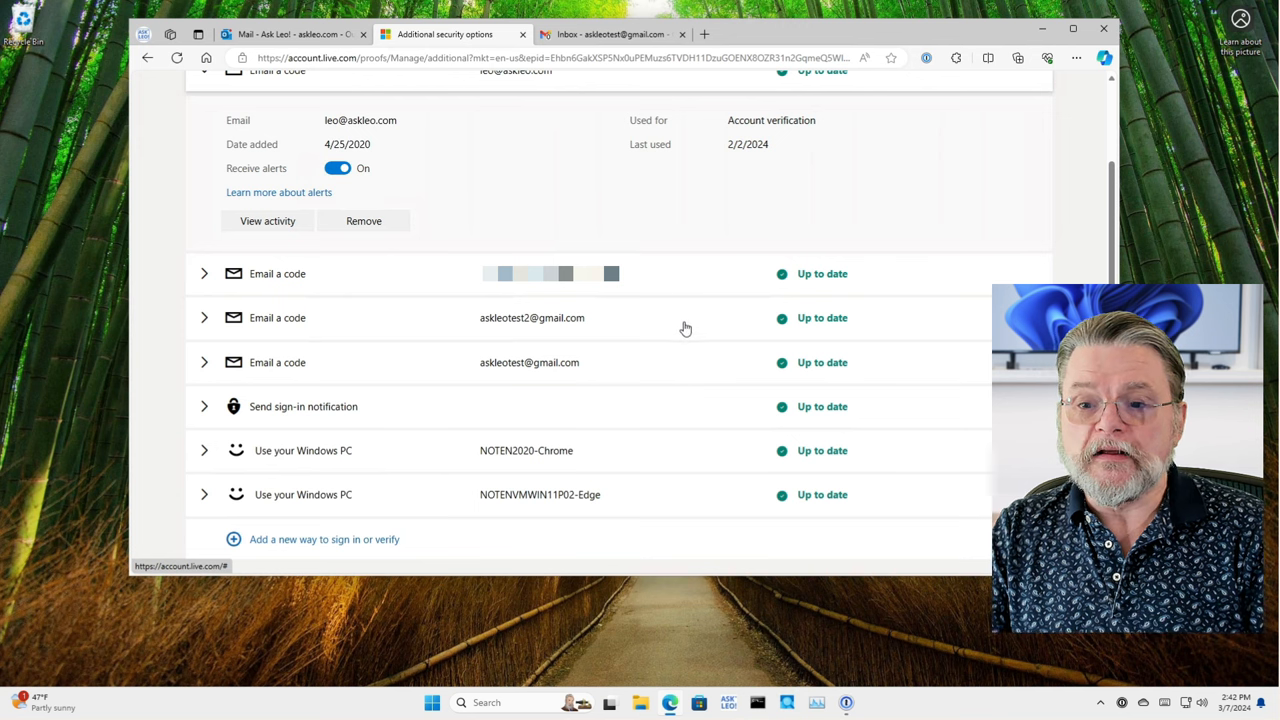
mouse_move(500, 336)
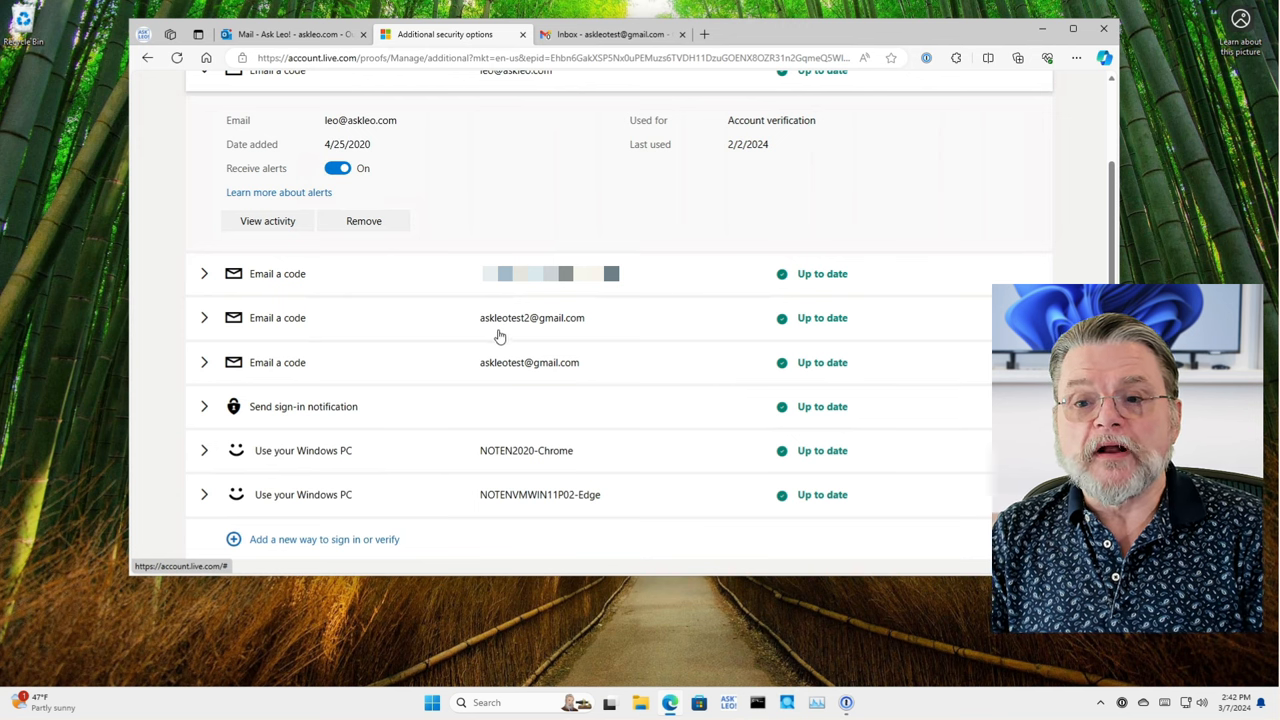
mouse_move(524, 331)
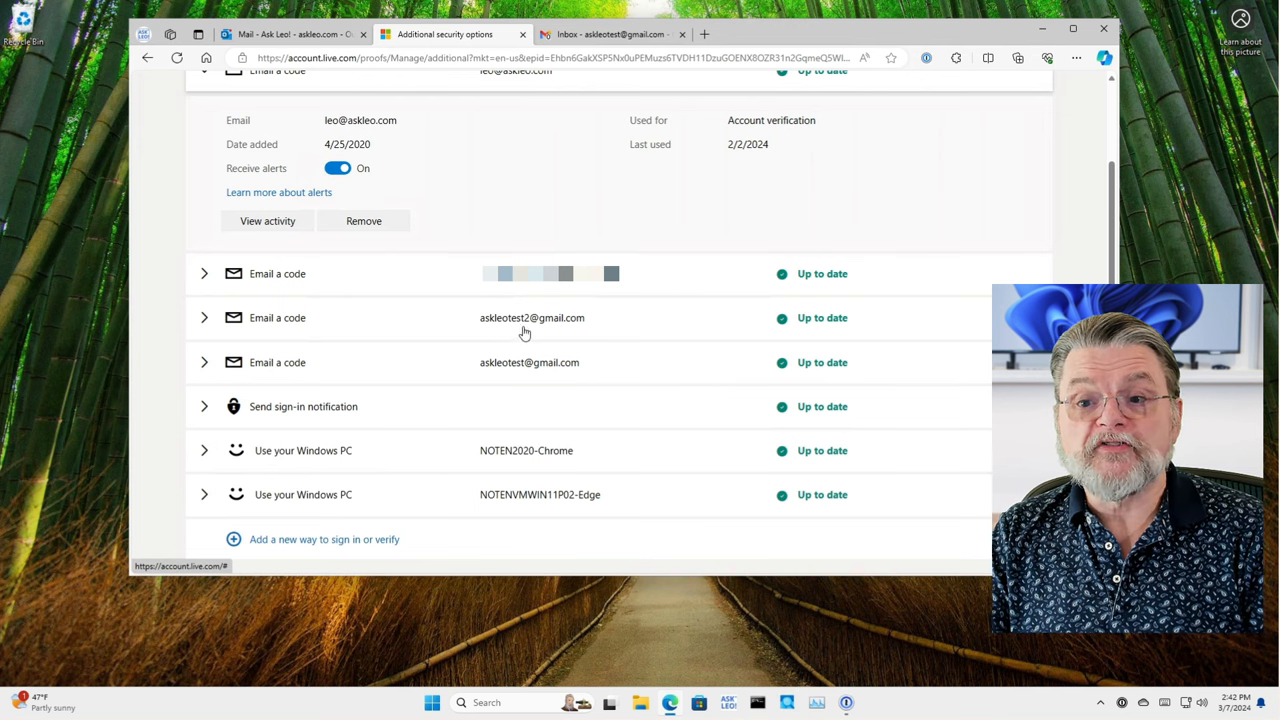
mouse_move(693, 336)
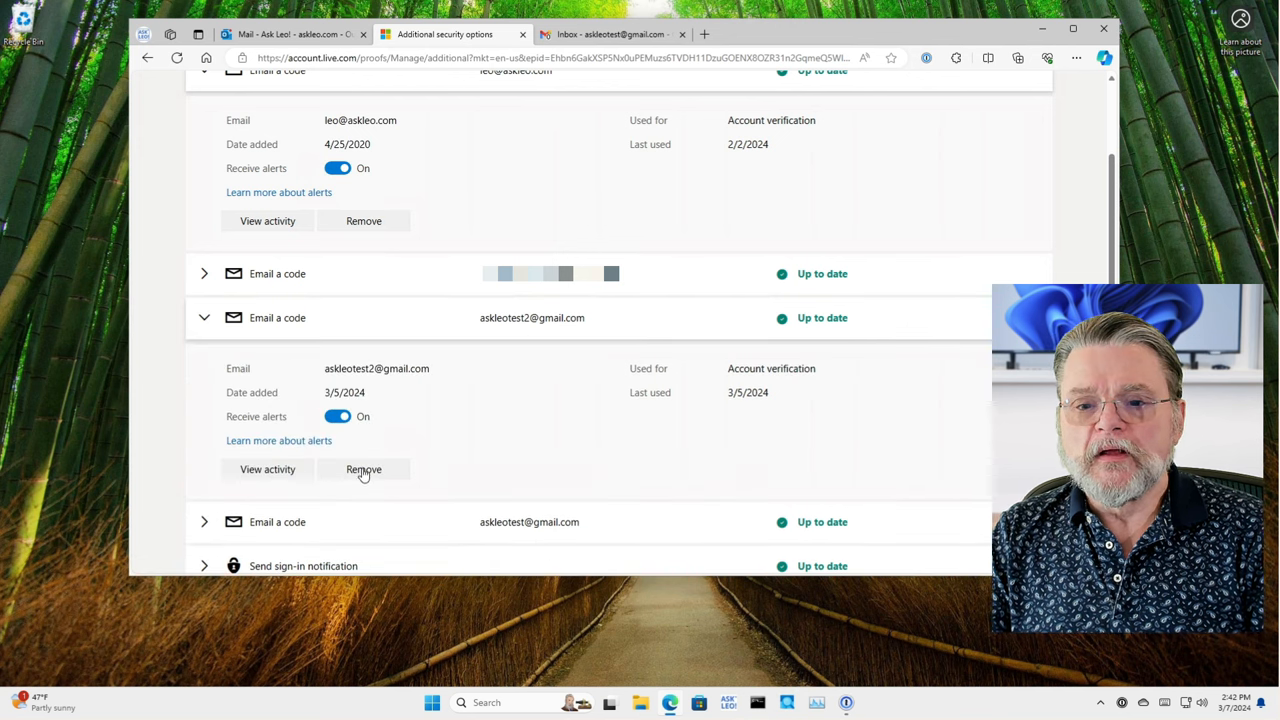
click(363, 469)
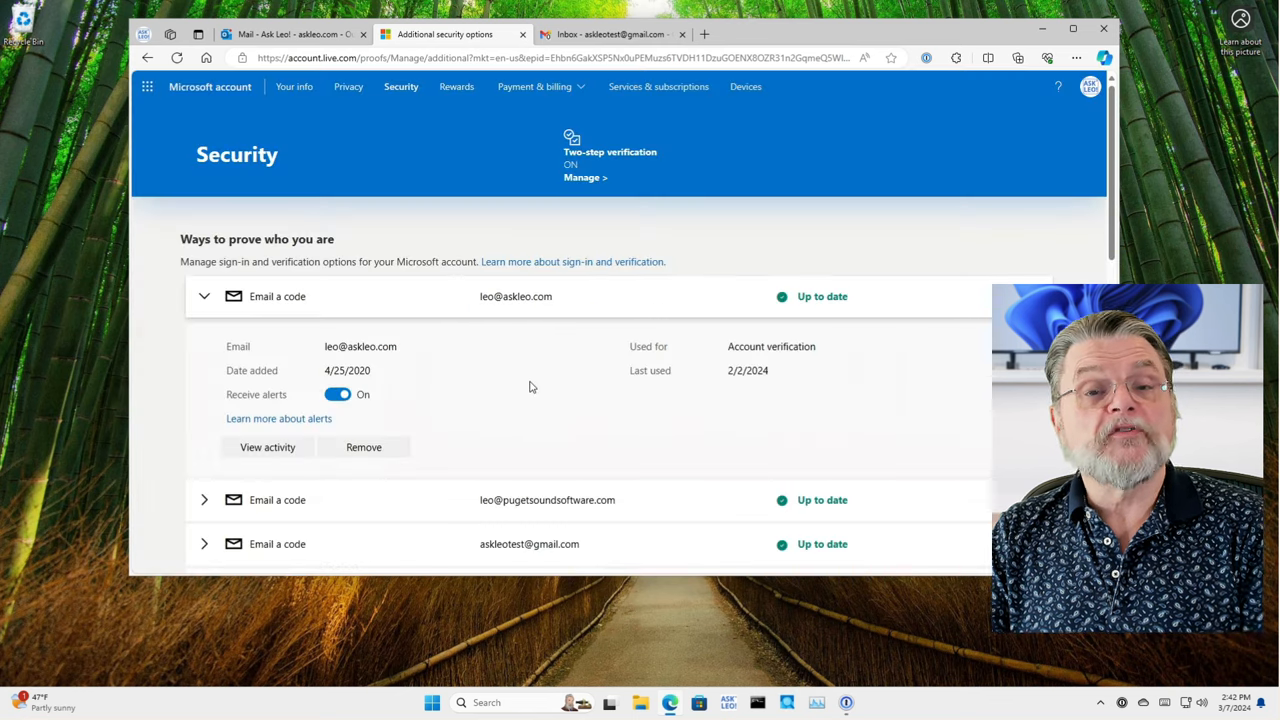
scroll(down, 3)
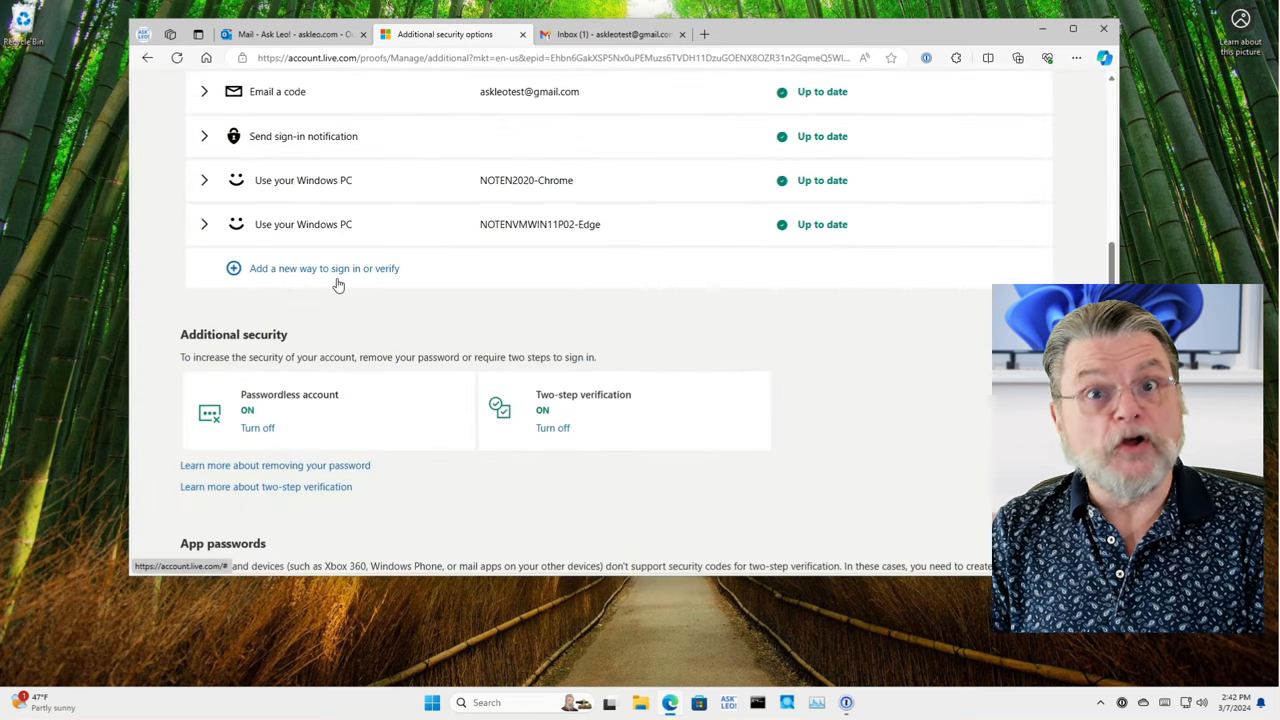
mouse_move(530, 322)
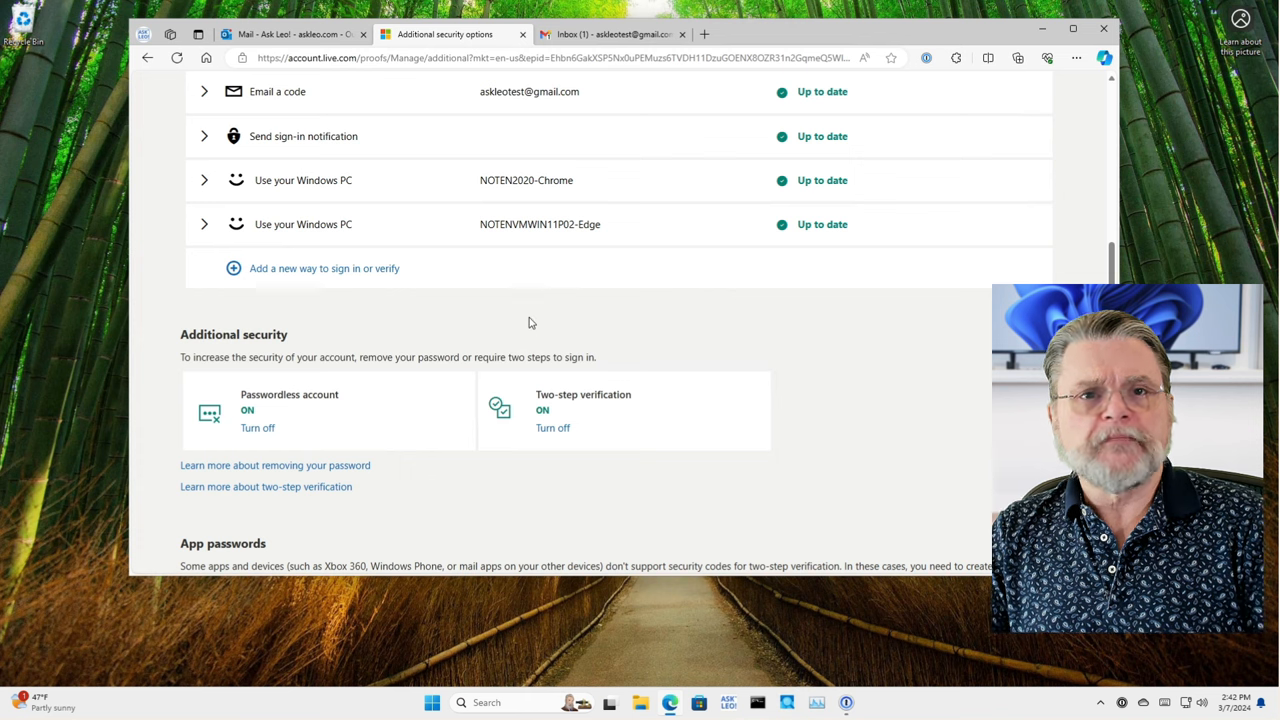